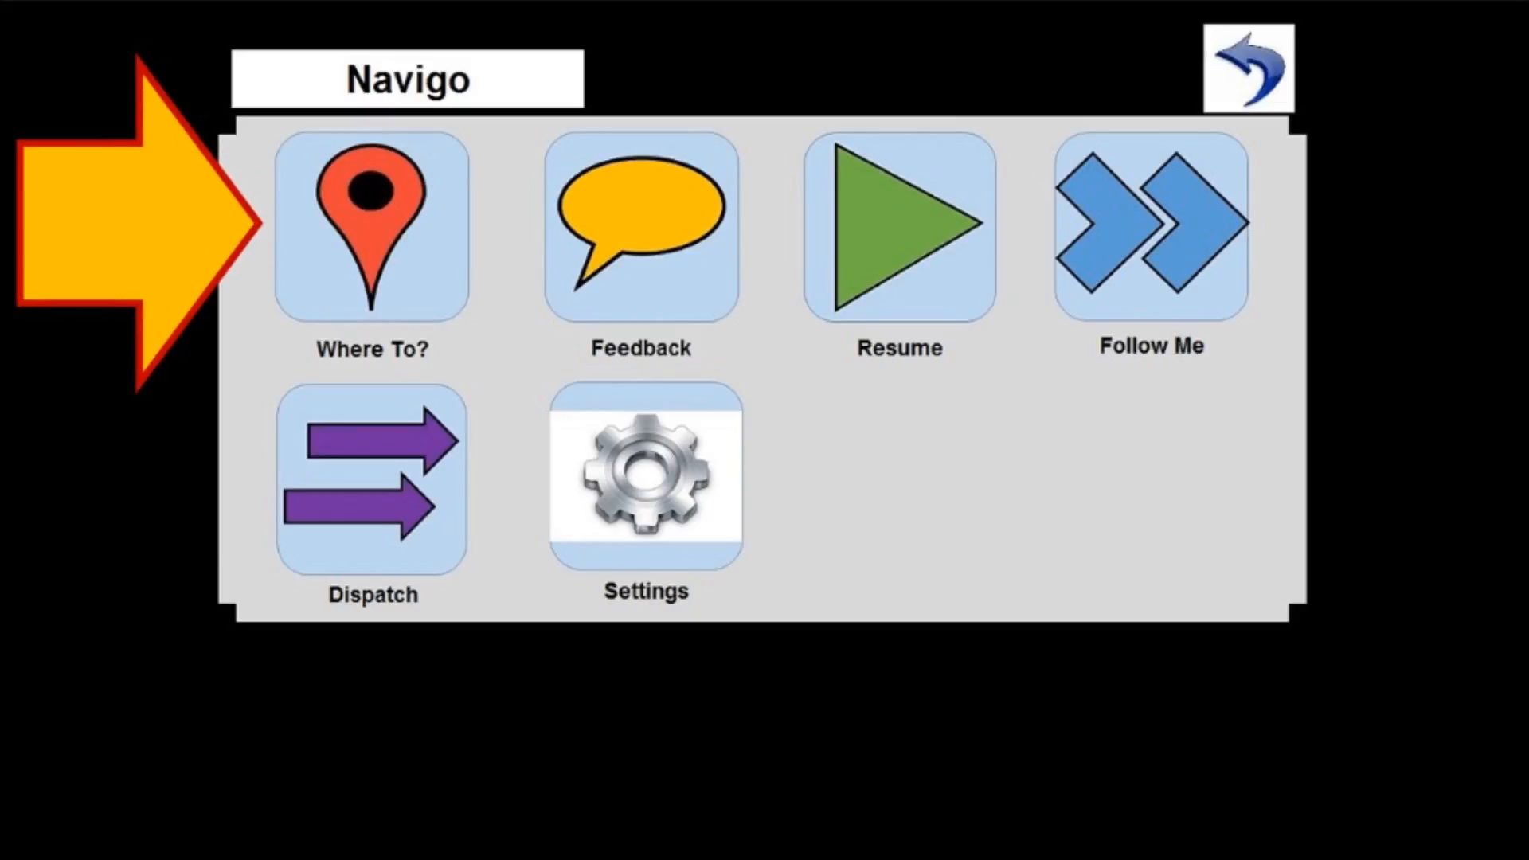
# Begin a location search for 1600 Marietta Rd, Atlanta, GA via Where To?
pyautogui.click(371, 226)
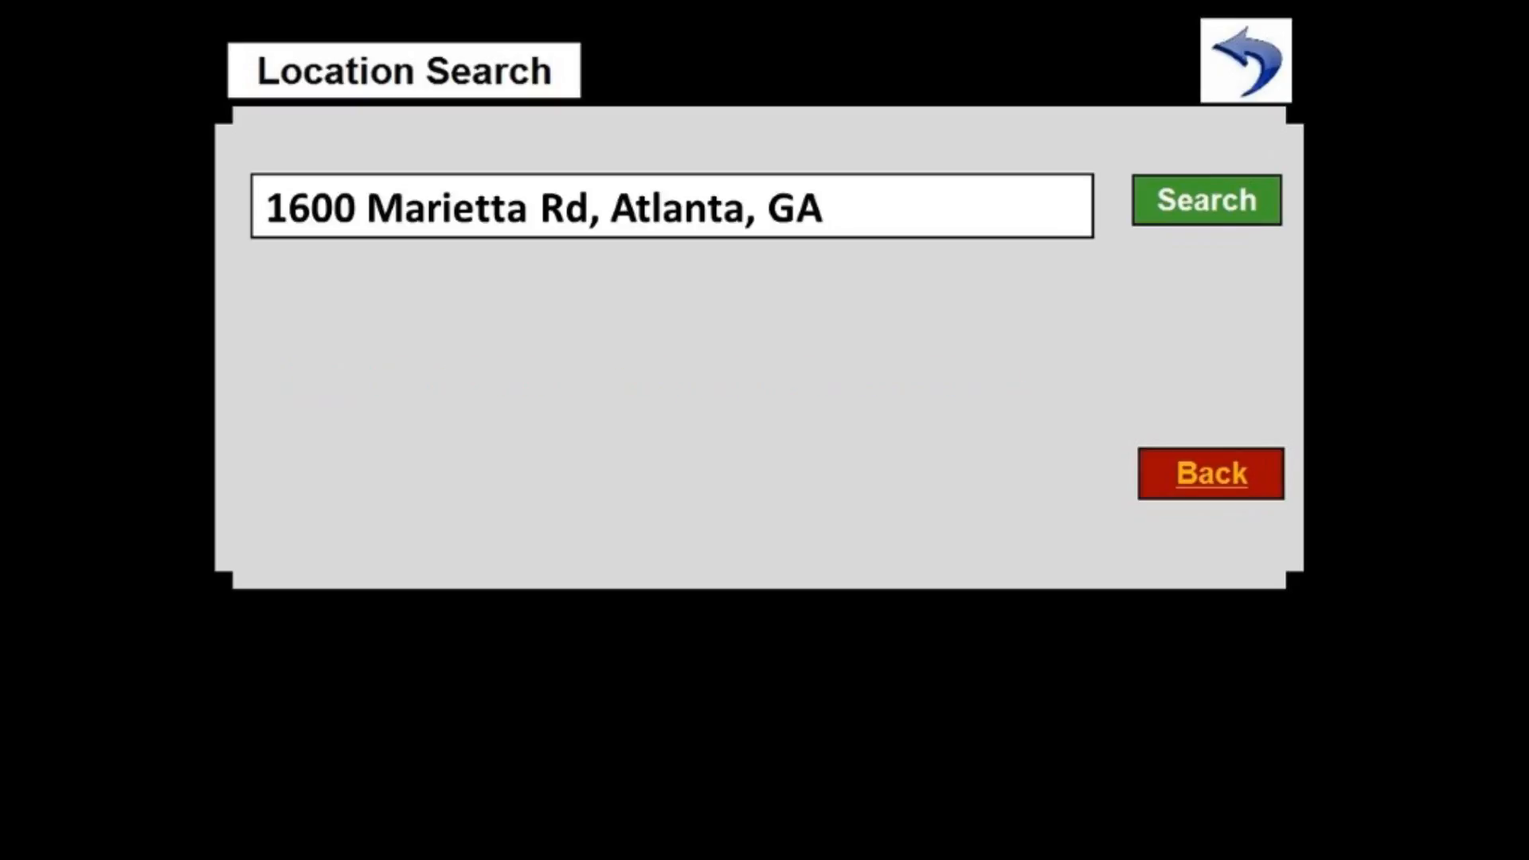
# Search around the entered address and reach the JB Hunt Terminals / Ramps options
pyautogui.click(1205, 201)
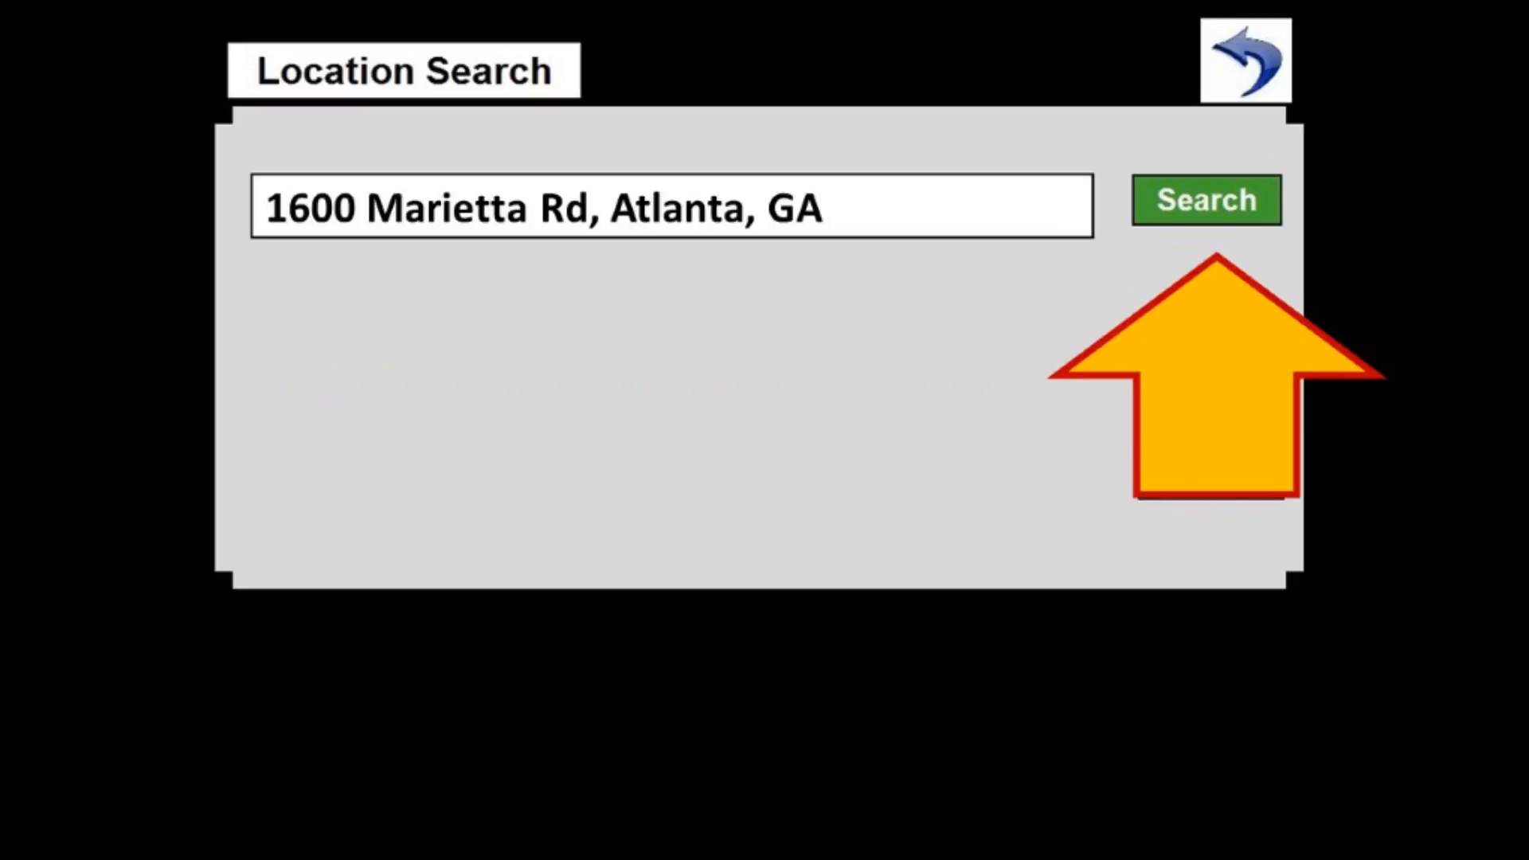
pyautogui.click(1205, 201)
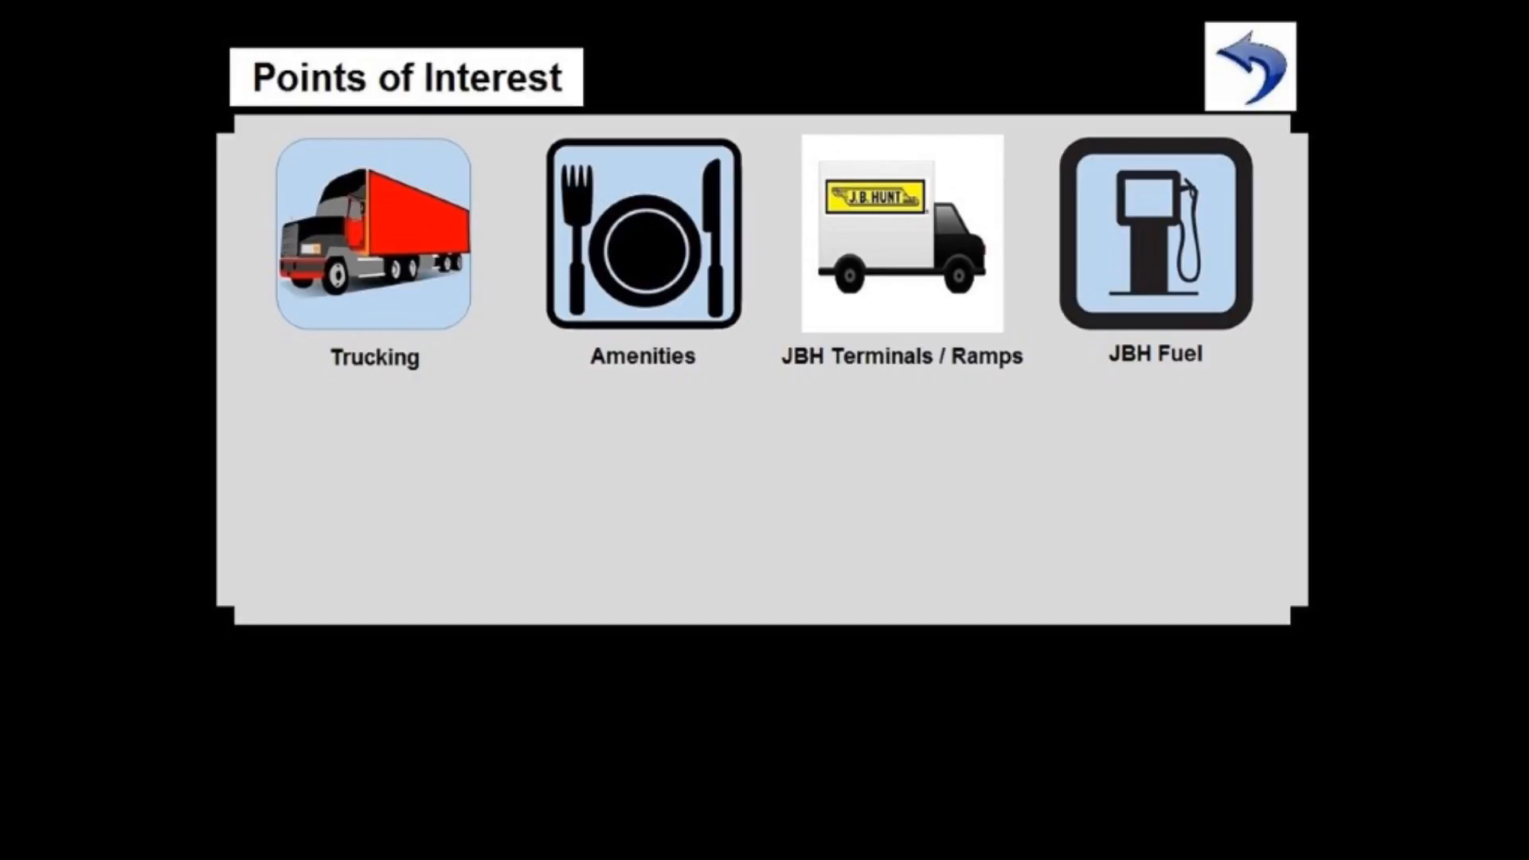
pyautogui.click(900, 235)
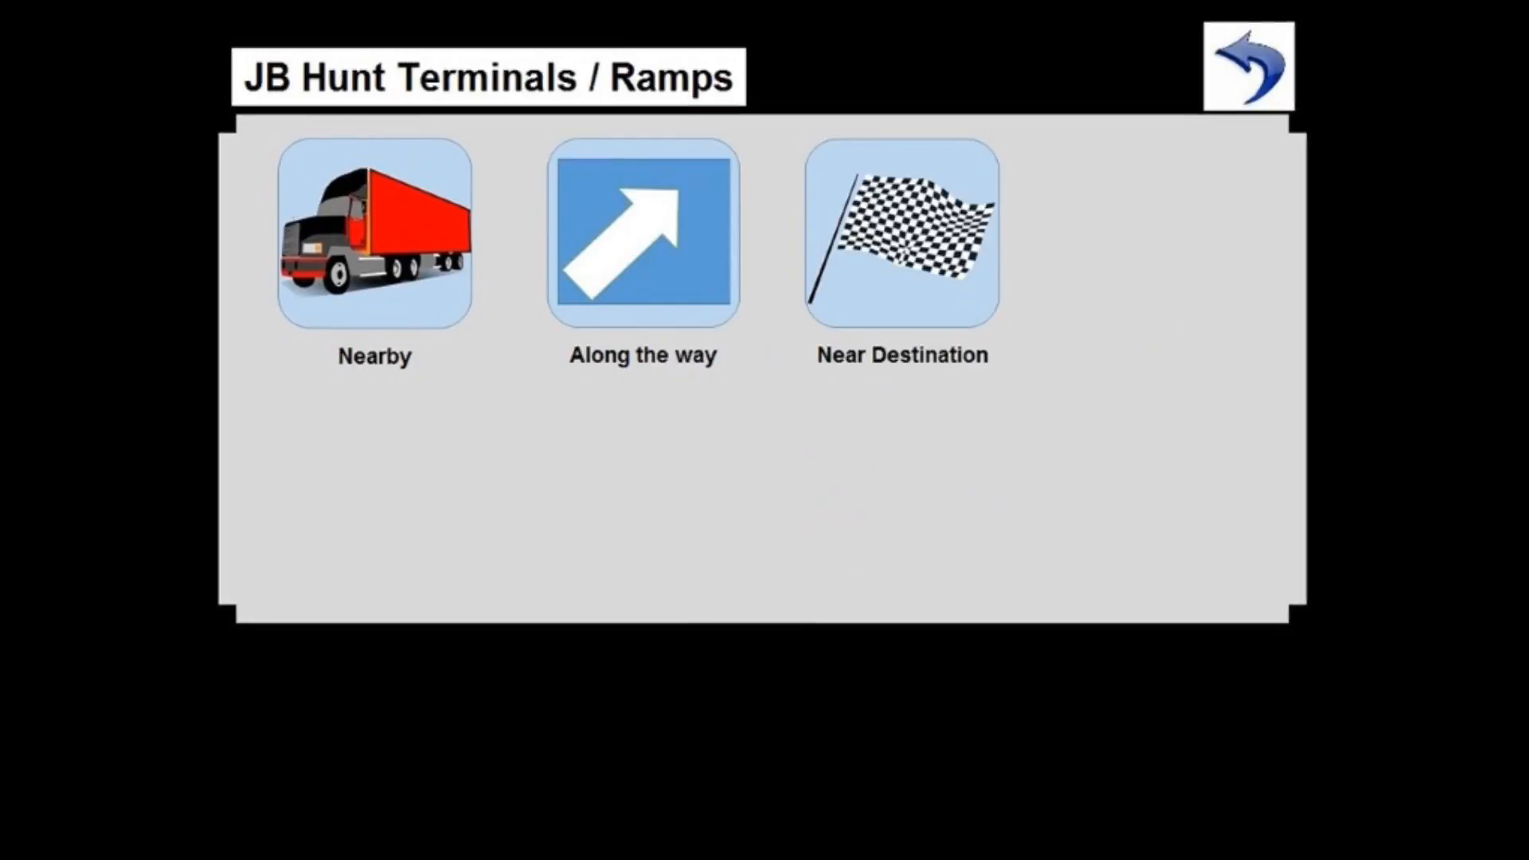
# Choose Near Destination to list JB Hunt terminal and ramp candidates found nearby
pyautogui.click(373, 233)
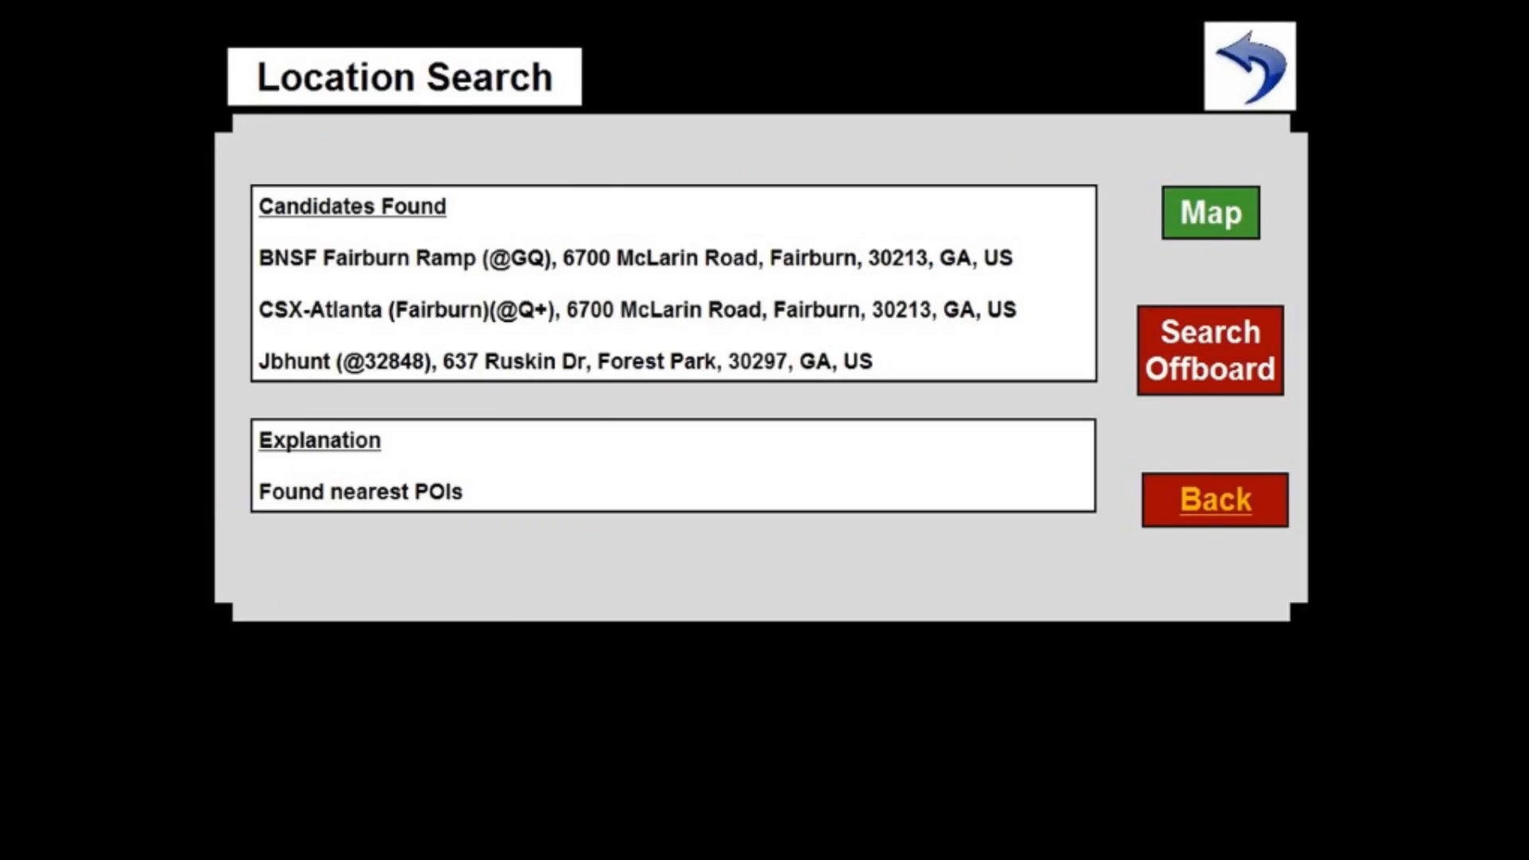